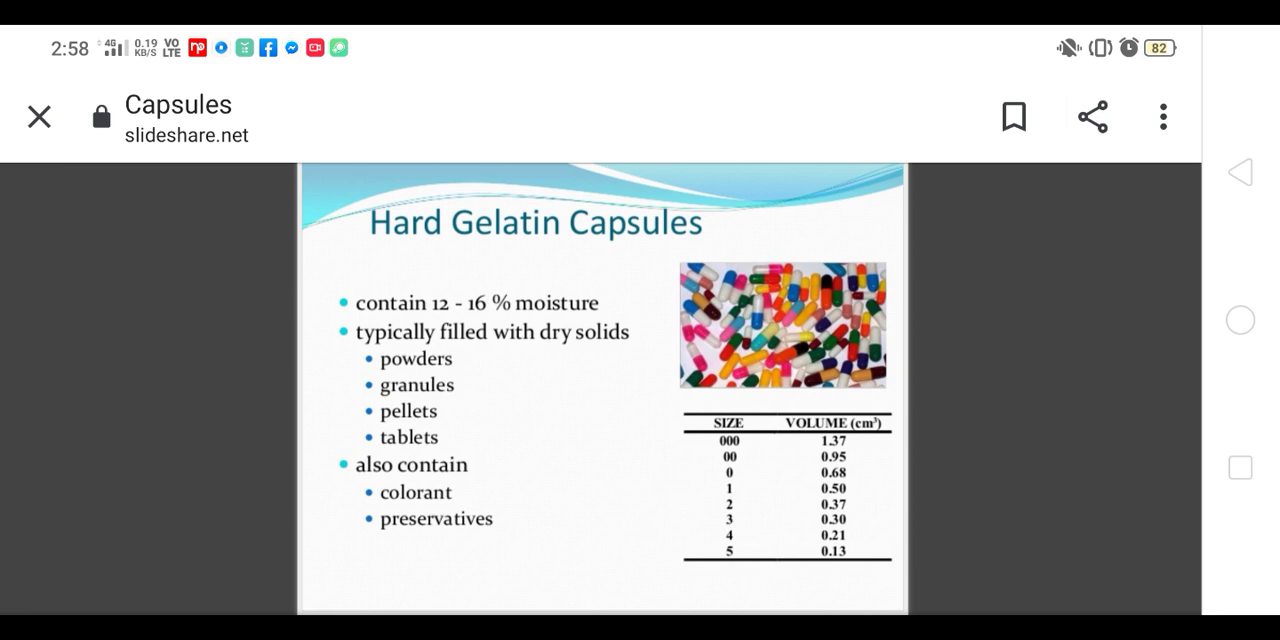
Step: Page forward through the deck until the 'Separation of caps from body' slide shows
scroll("up", 3)
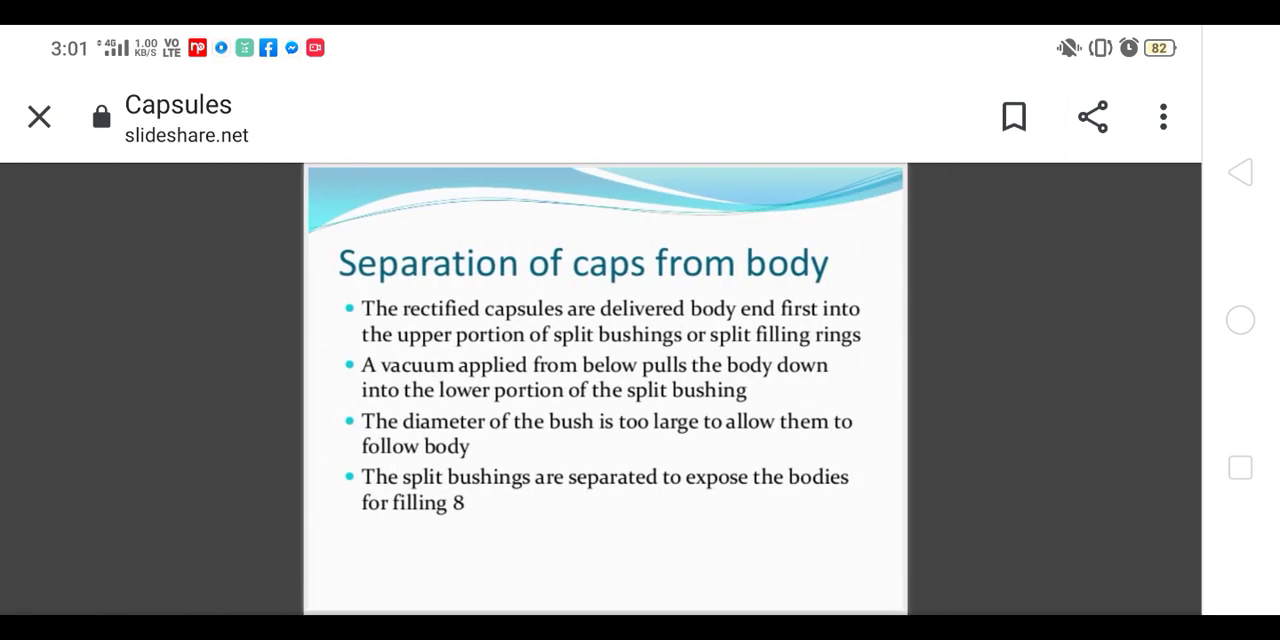
Step: Advance past the dosator slides to the 'Capsule Filling' dosing disc slide
left_click(228, 344)
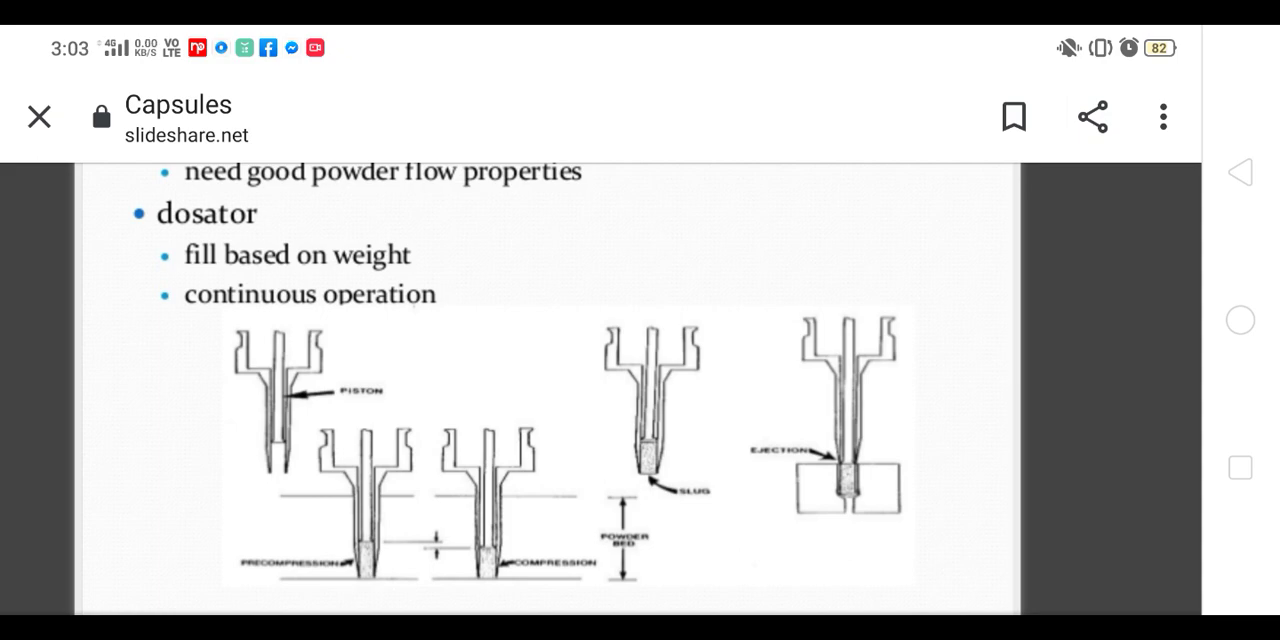
mouse_move(1040, 484)
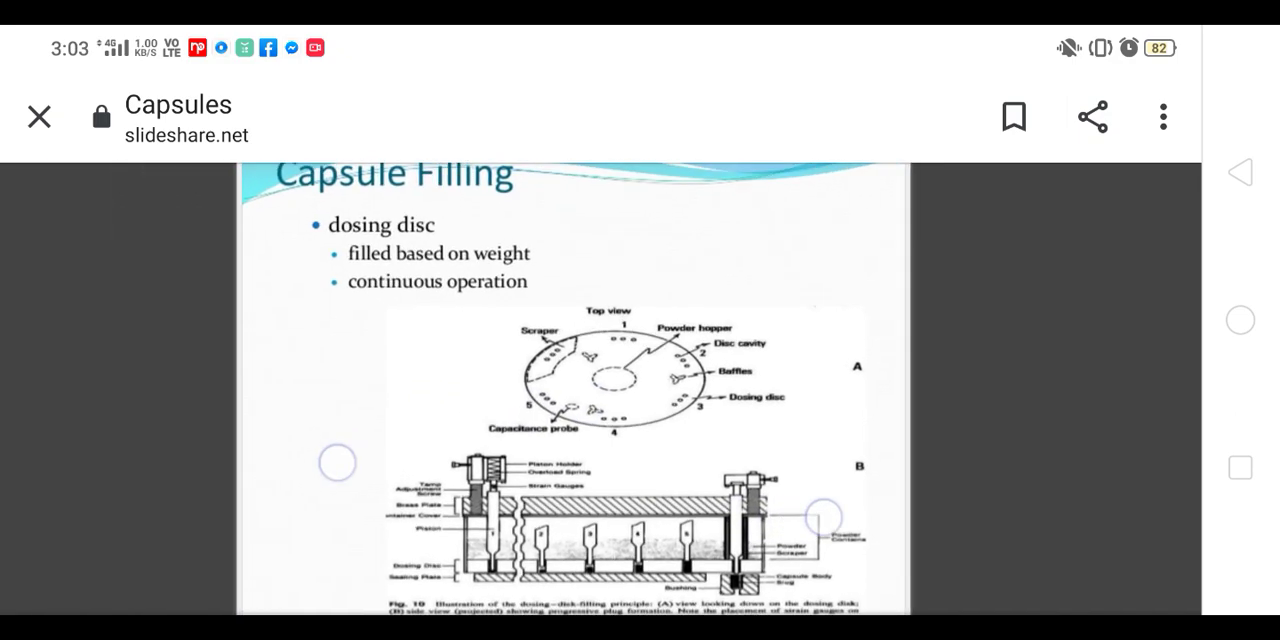
scroll("up", 3)
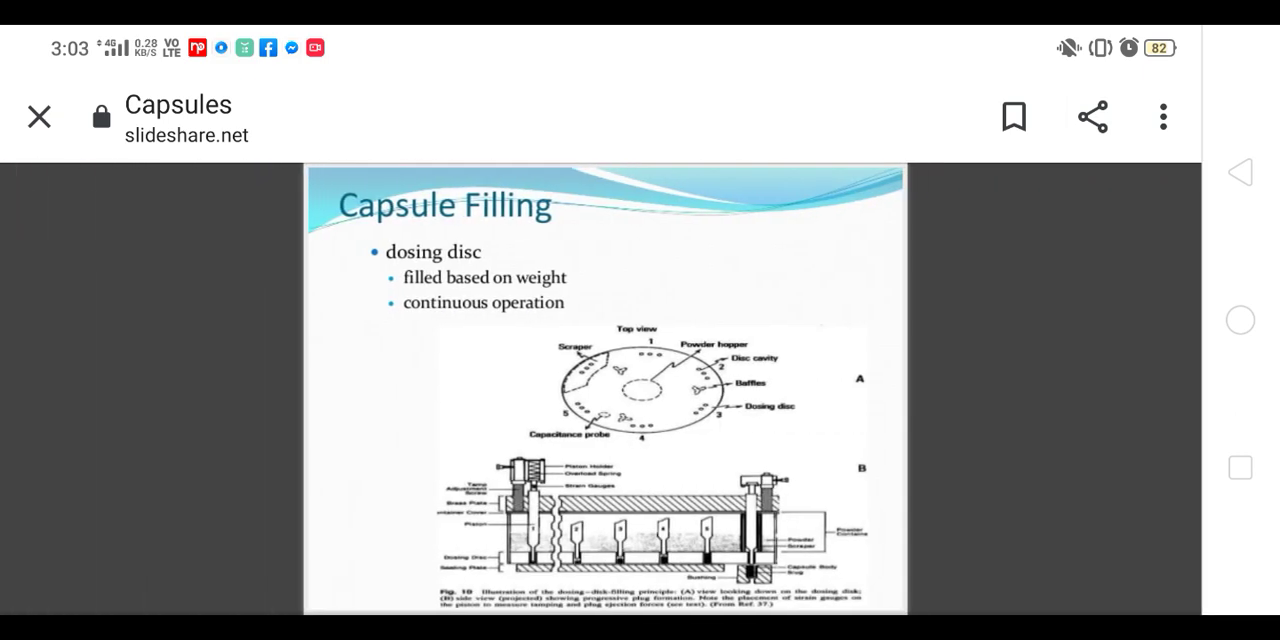
scroll("up", 3)
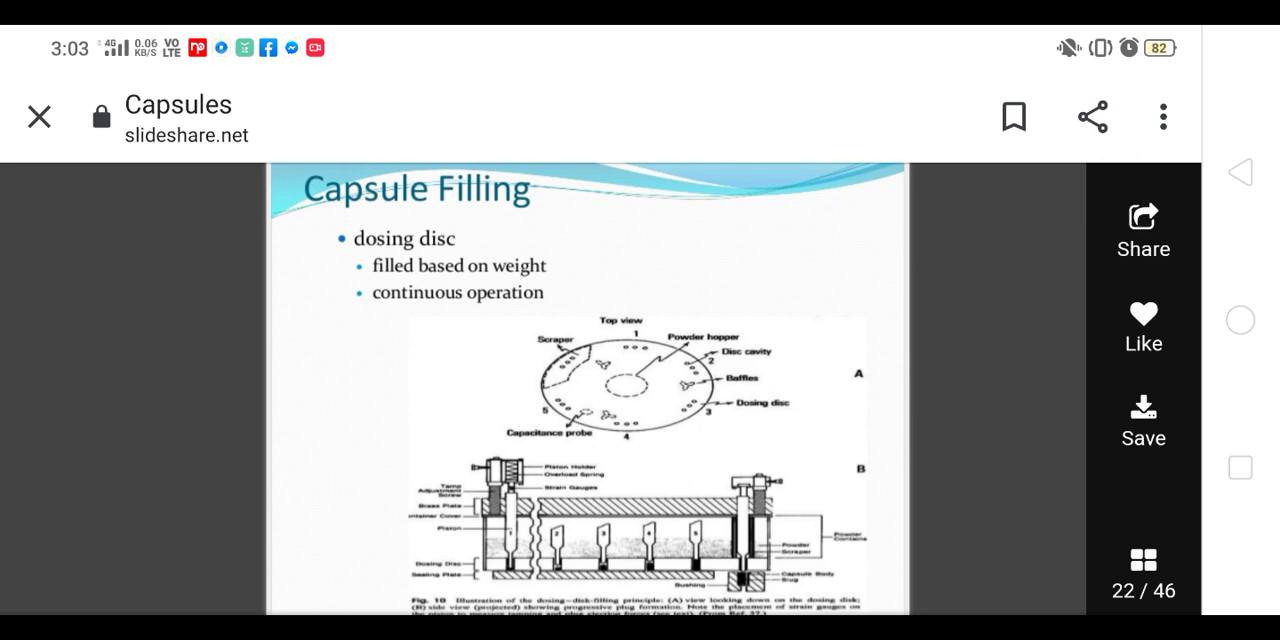
scroll("up", 3)
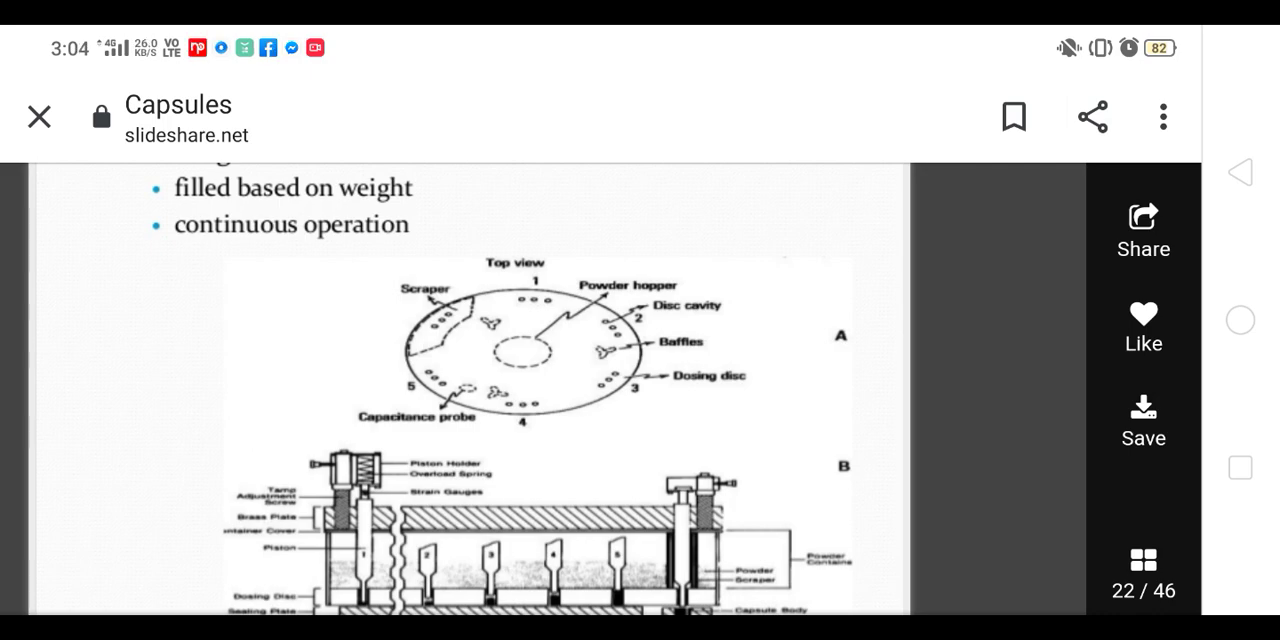
scroll("down", 3)
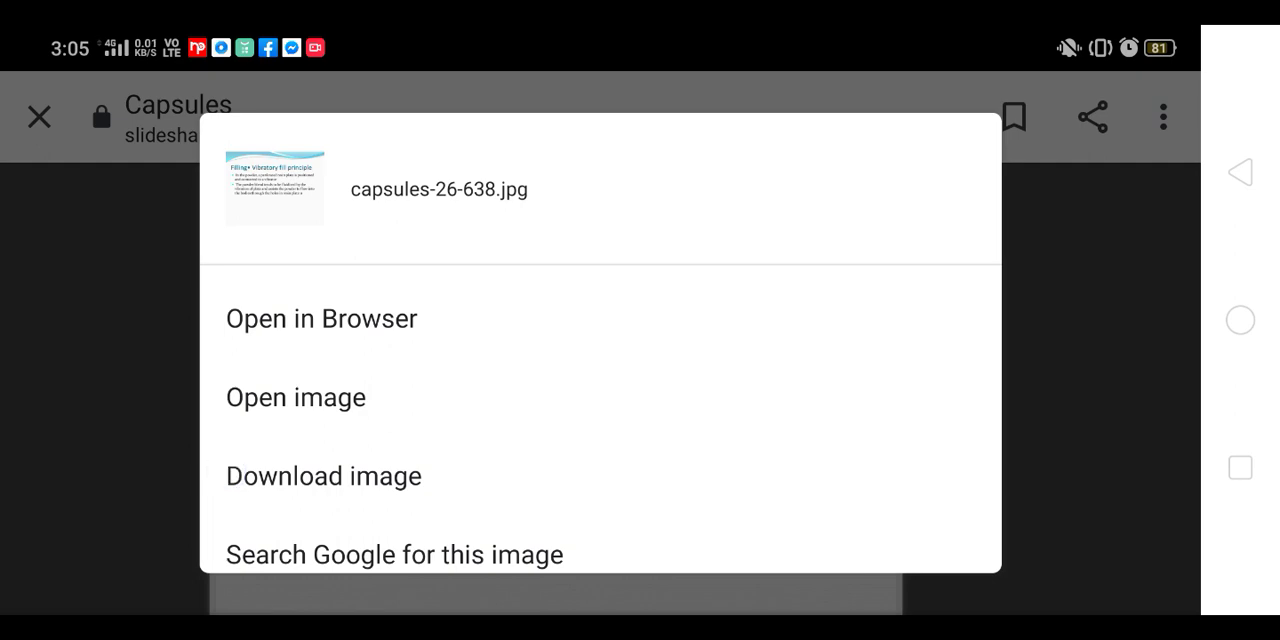
left_click(296, 396)
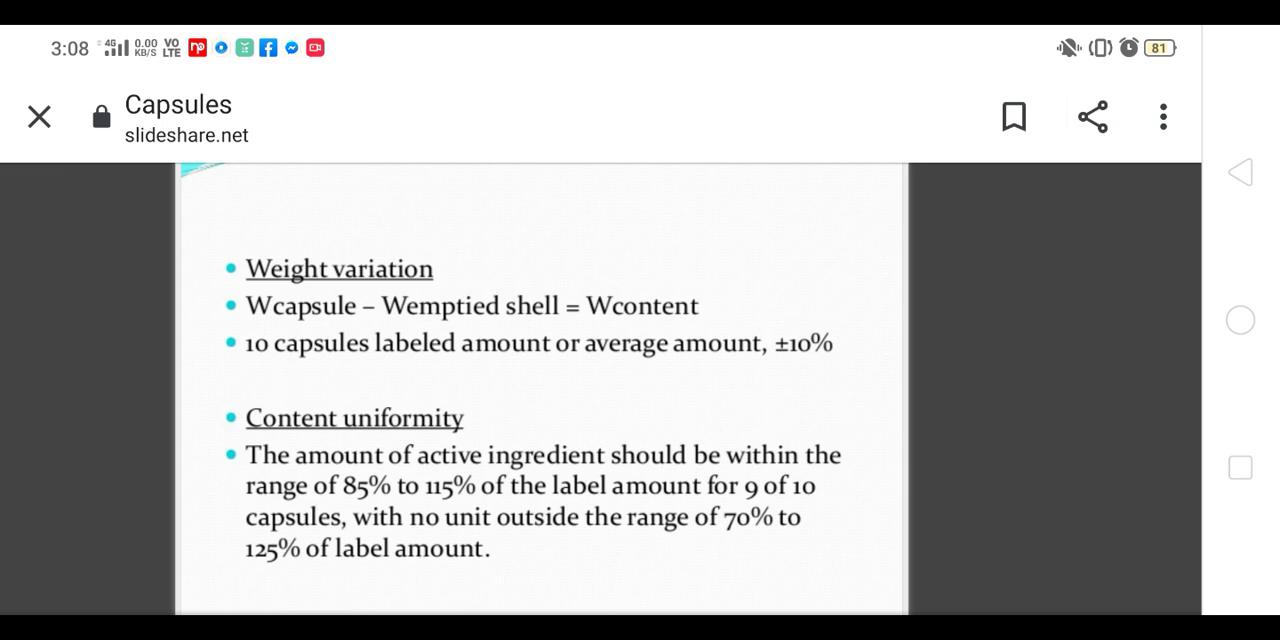
Step: Swipe past the Dissolution and Inspecting slides to the 'Recent Filling Equipments' slide
scroll("up", 3)
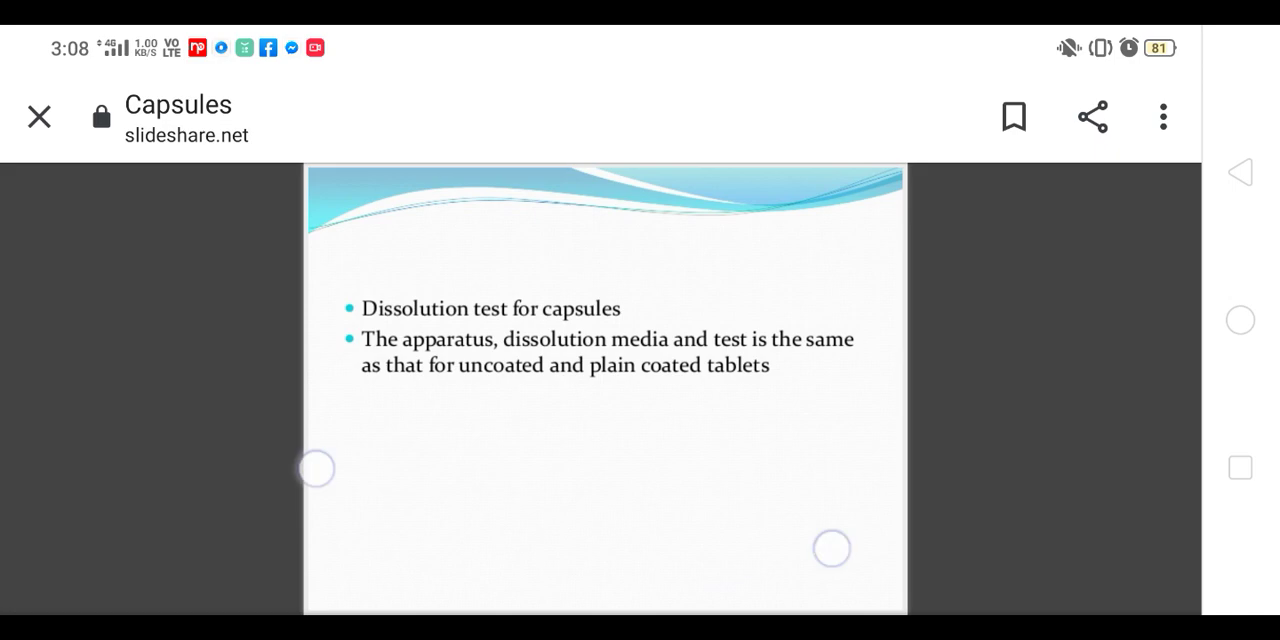
scroll("down", 3)
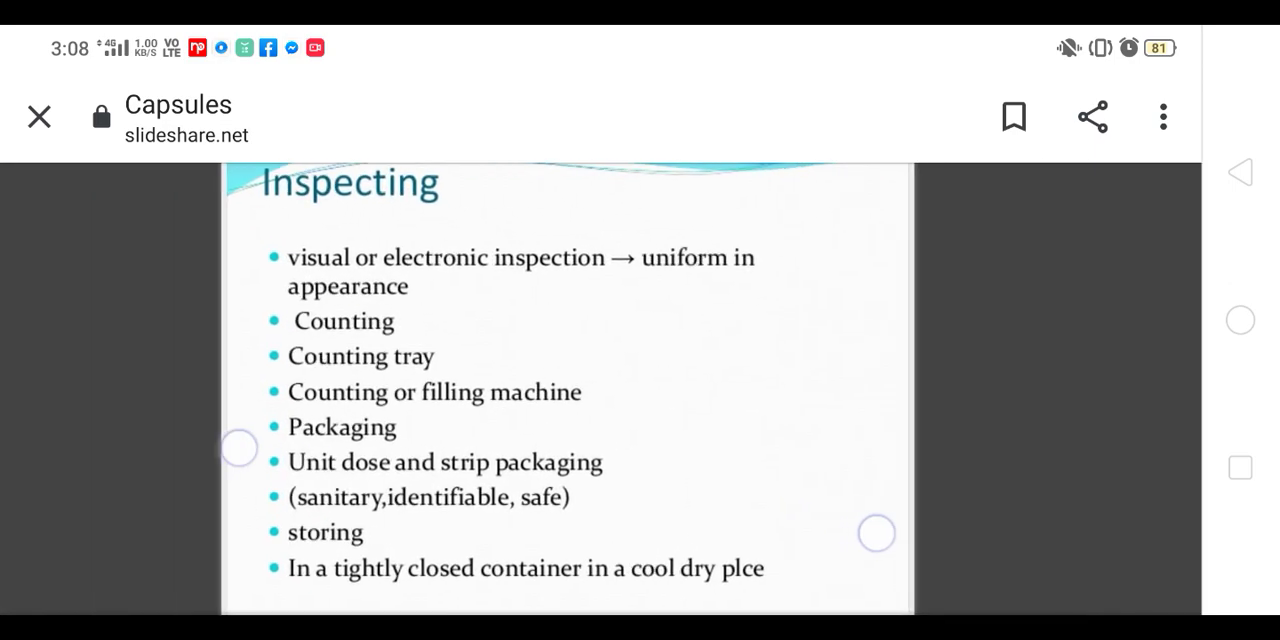
scroll("up", 3)
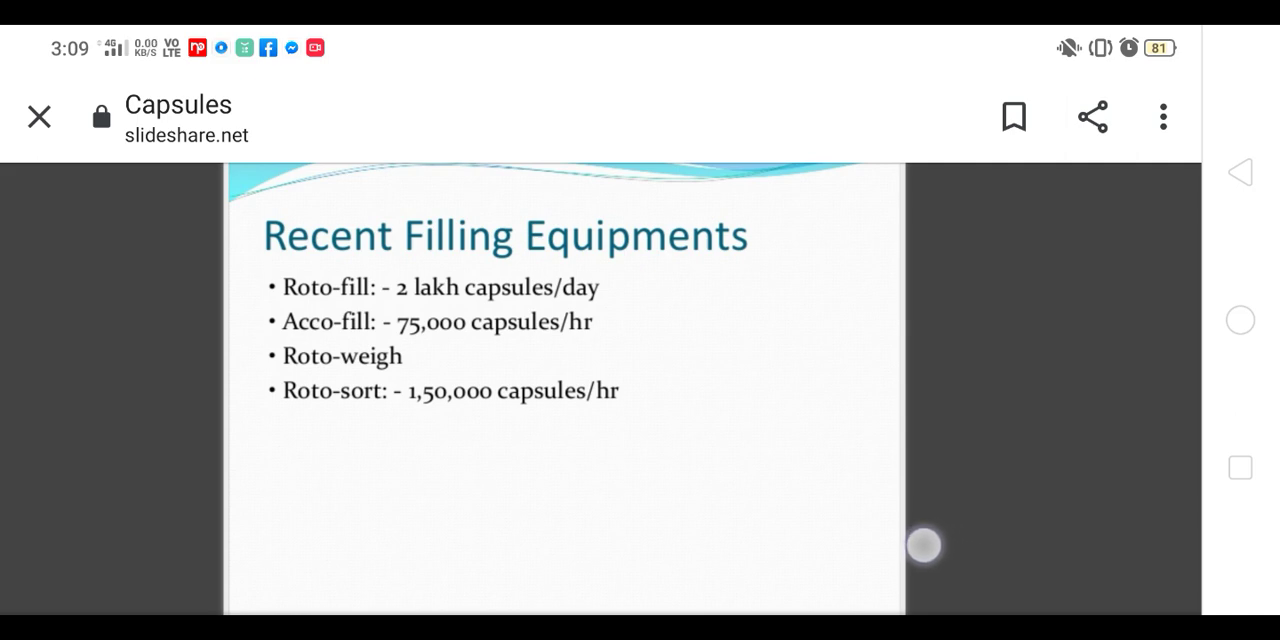
scroll("left", 3)
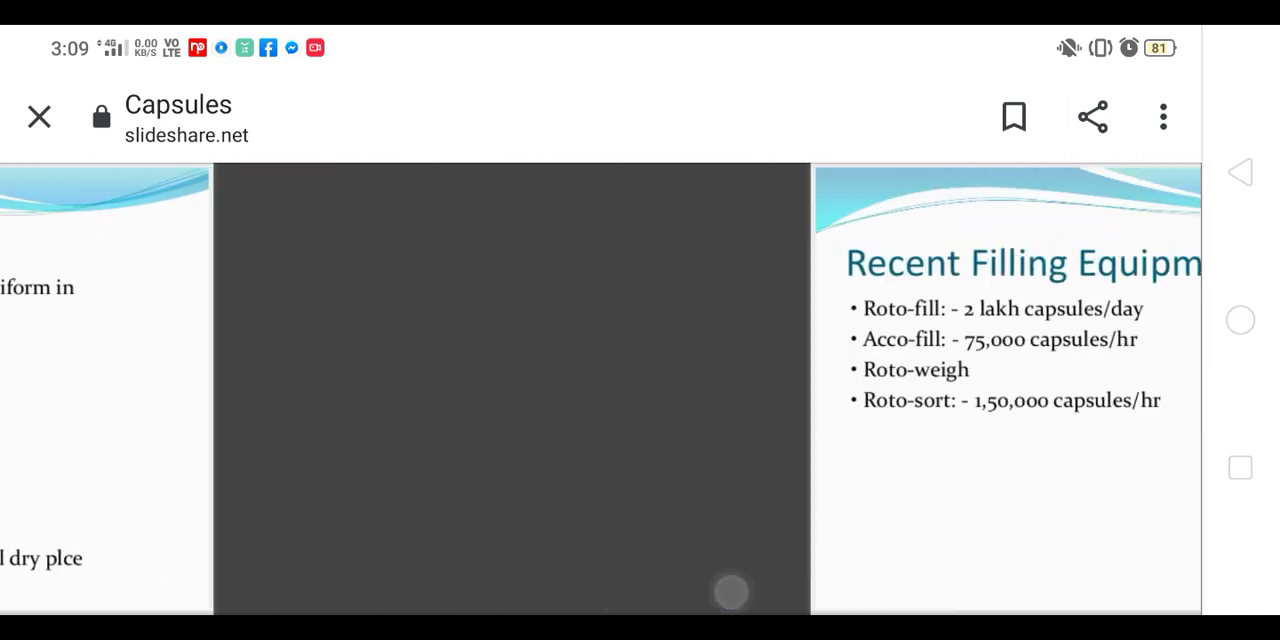
scroll("left", 3)
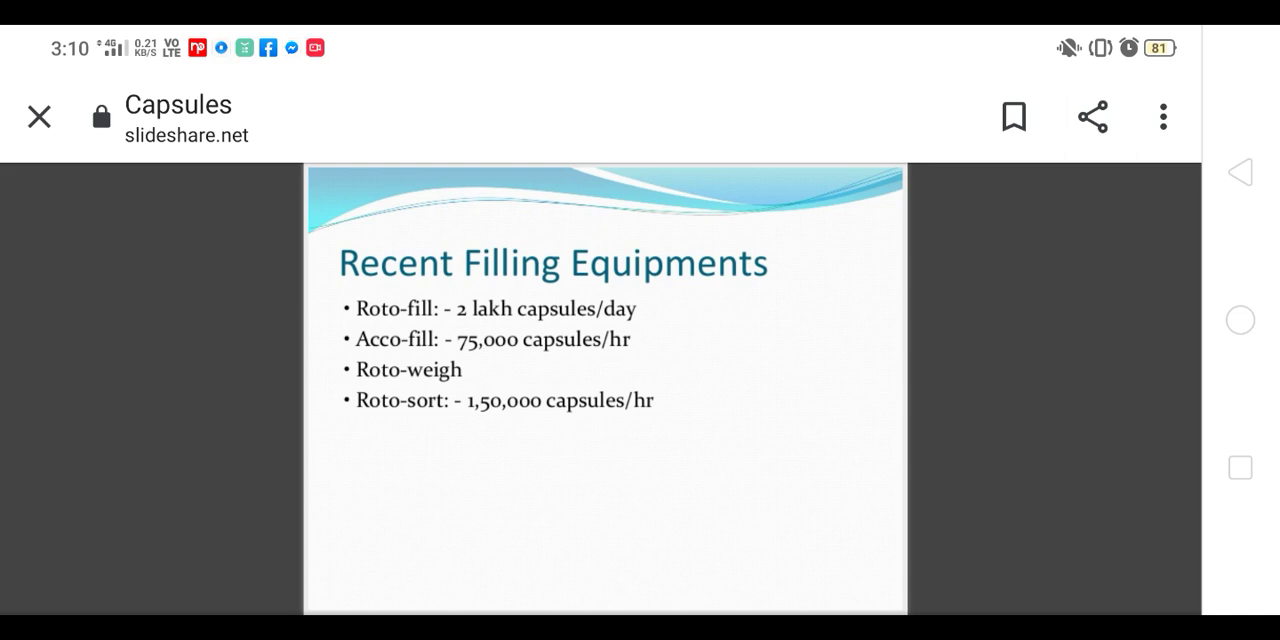